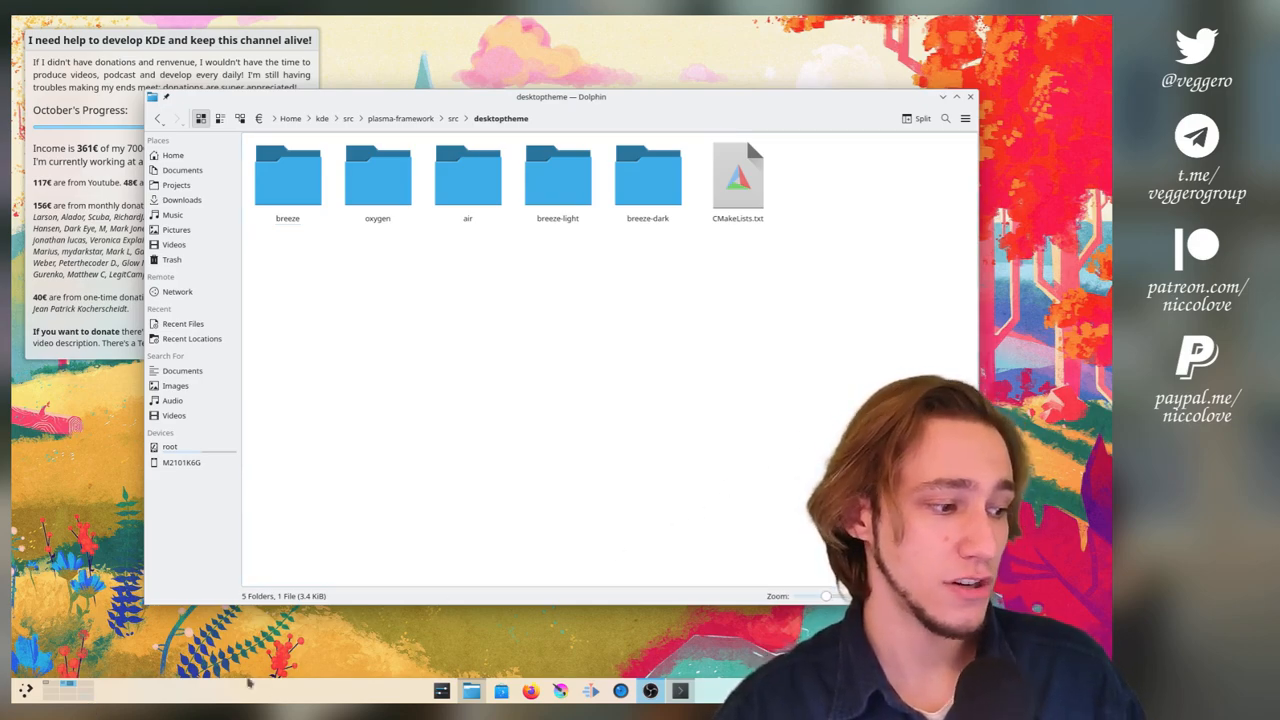
{"action": "mouse_move", "coordinate": [428, 548]}
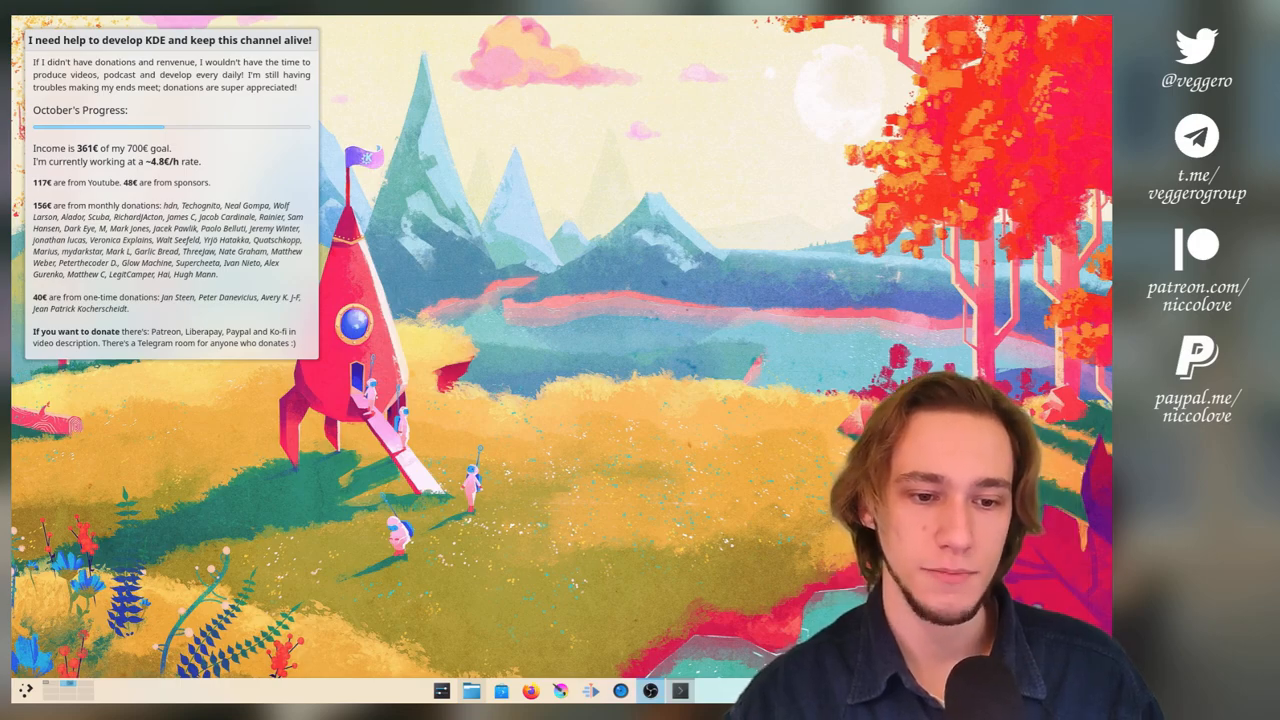
Switch the desktop to the dark hexagon wallpaper via System Settings
{"action": "left_click", "coordinate": [472, 690]}
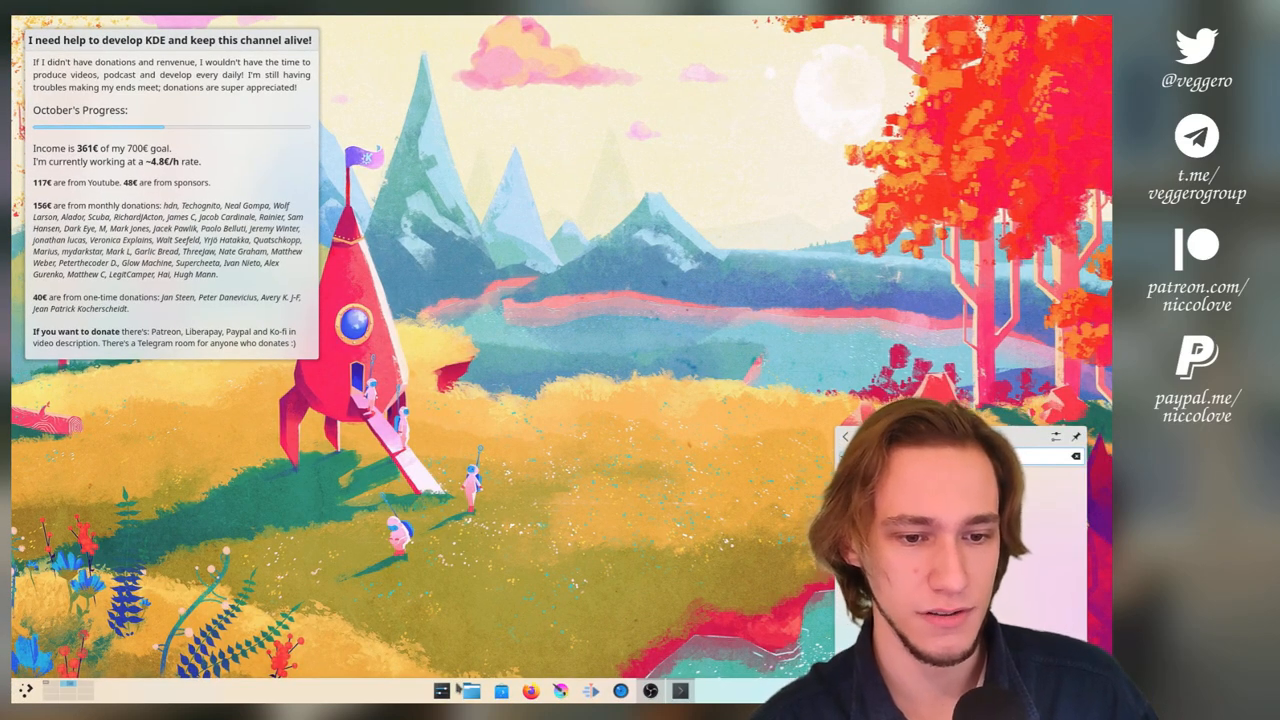
{"action": "left_click", "coordinate": [440, 690]}
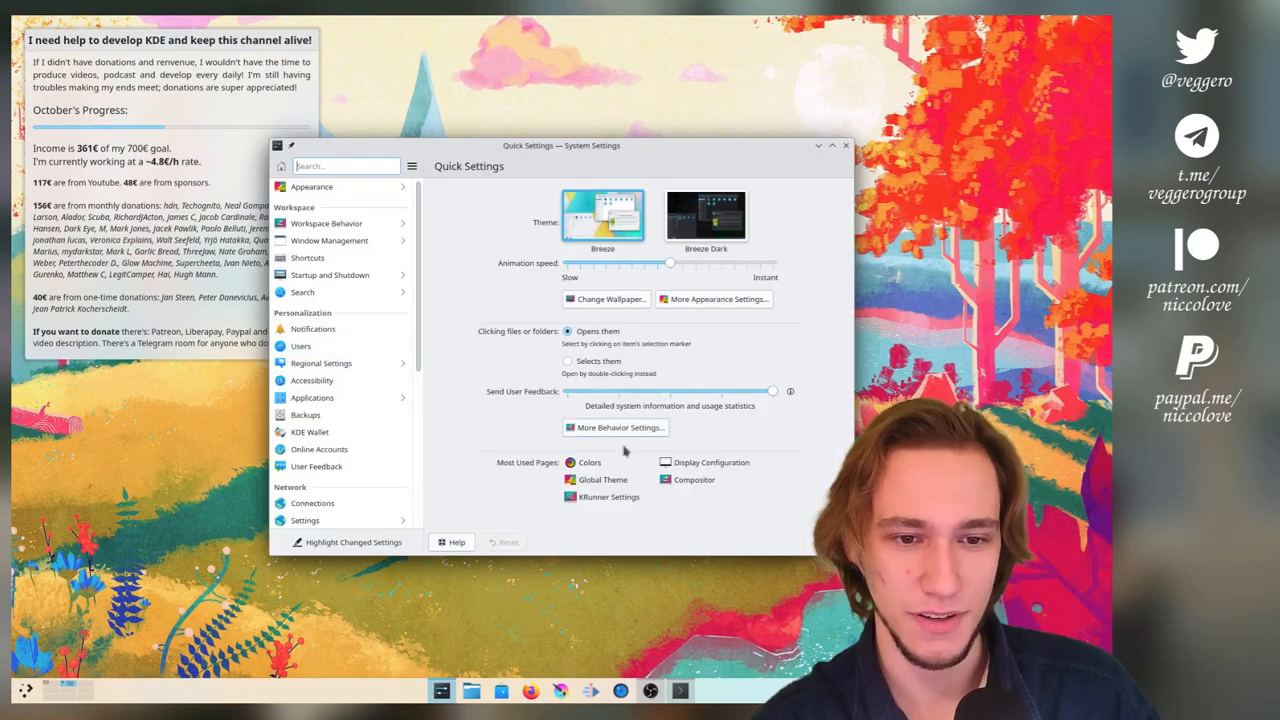
{"action": "left_click", "coordinate": [588, 462]}
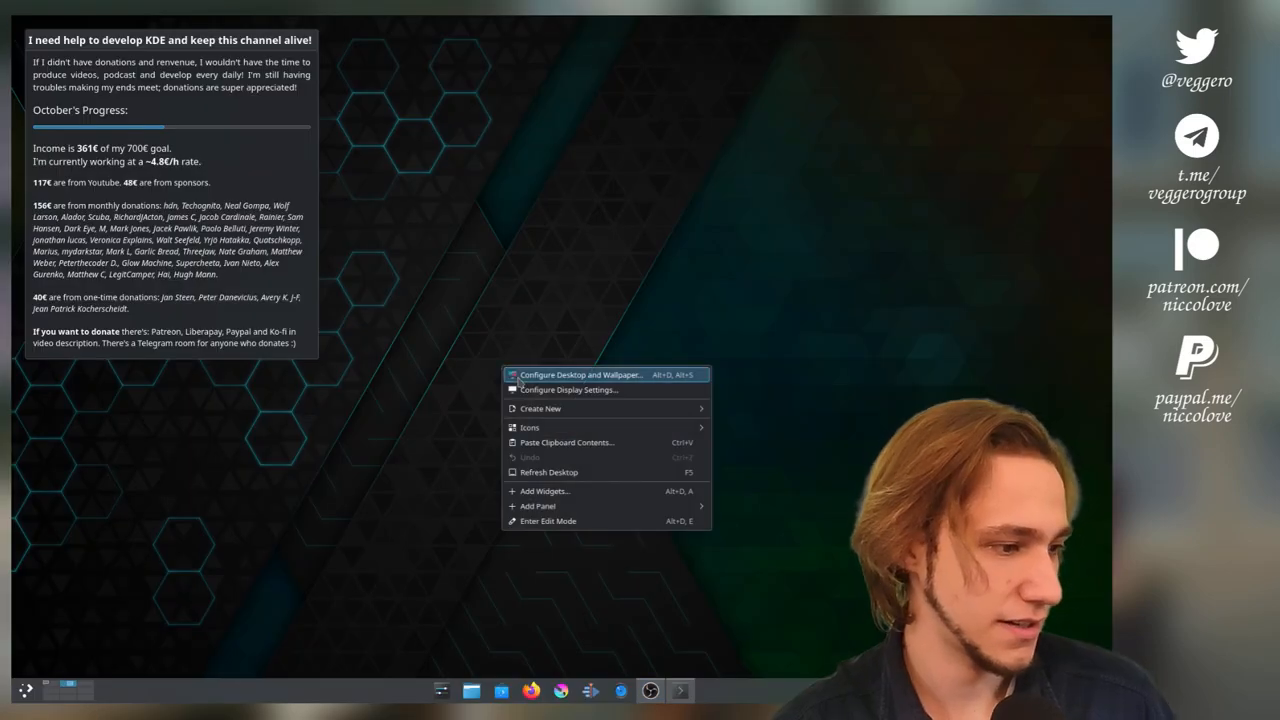
Set the star-filled nebula photo as the wallpaper from Configure Desktop and Wallpaper
{"action": "left_click", "coordinate": [580, 374]}
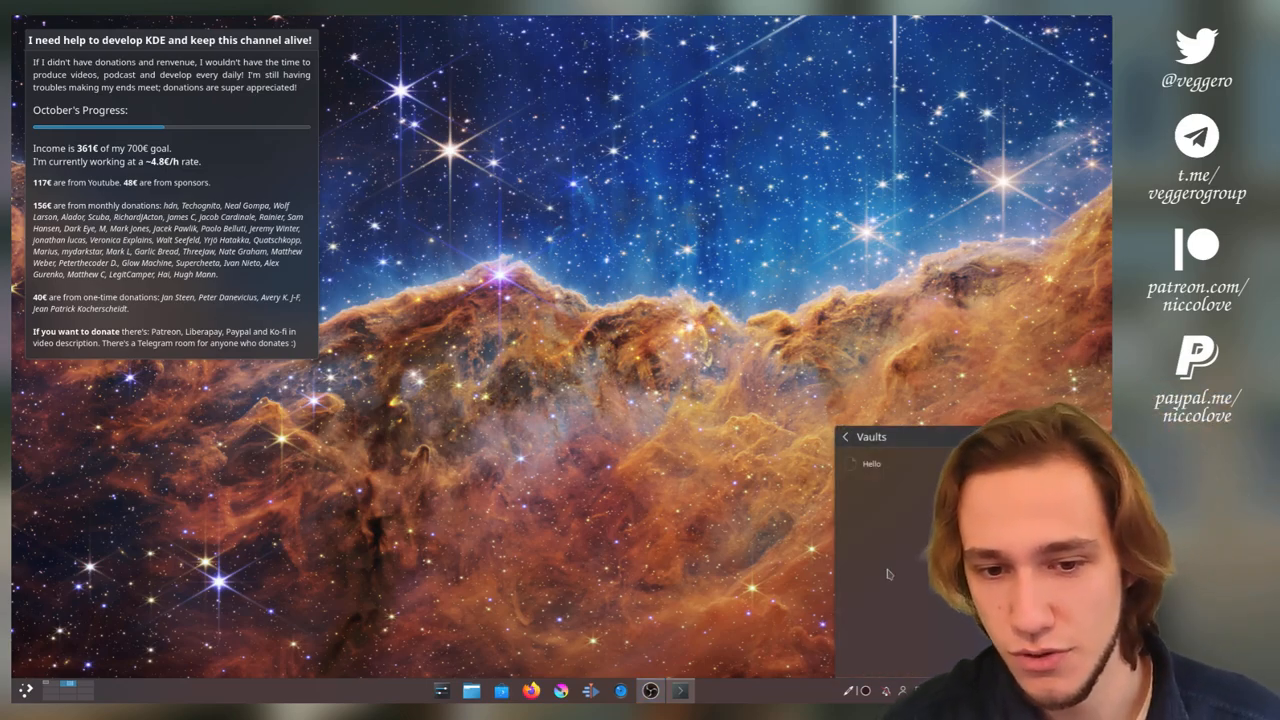
{"action": "mouse_move", "coordinate": [854, 594]}
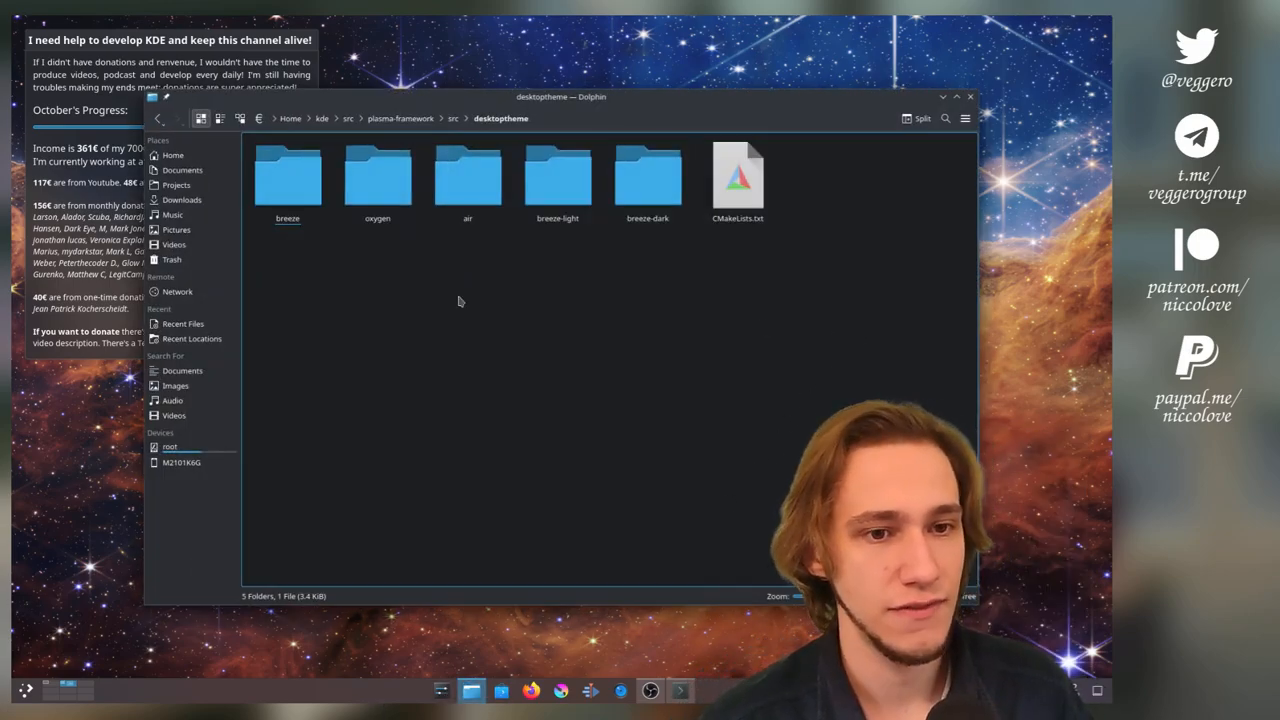
Browse into breeze/translucent/widgets to reach panel-background.svg
{"action": "double_click", "coordinate": [288, 176]}
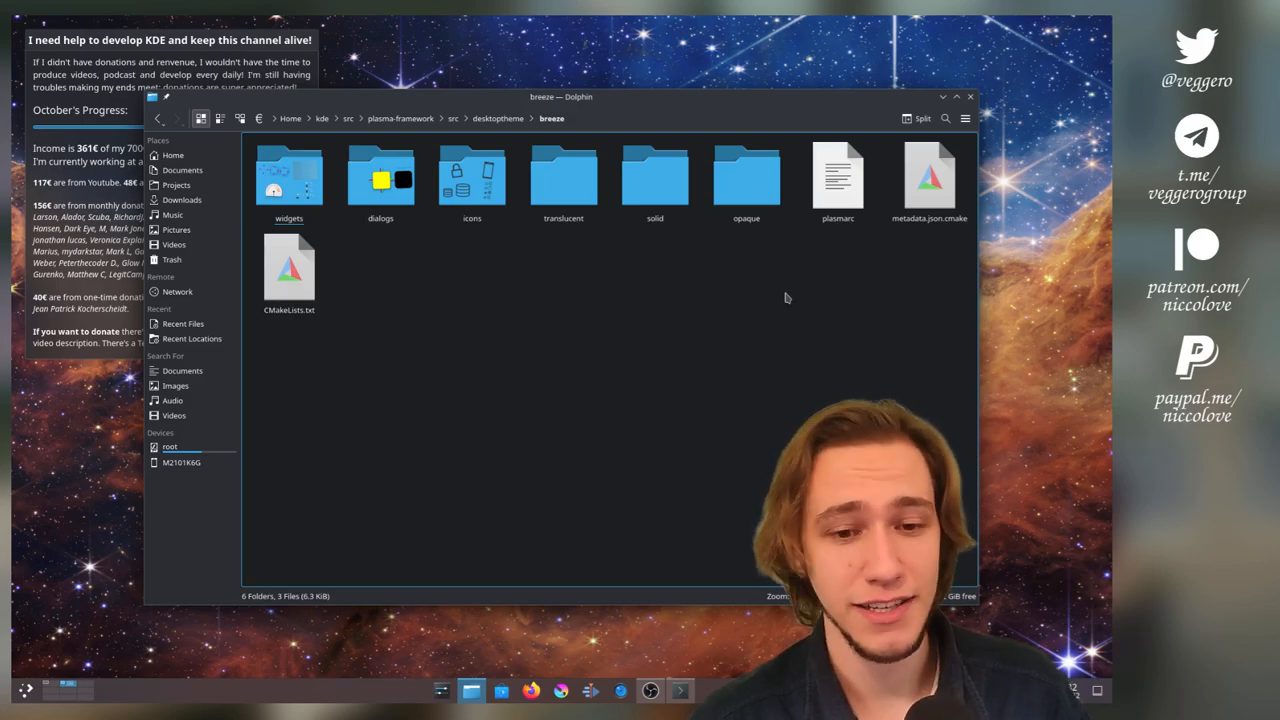
{"action": "double_click", "coordinate": [564, 176]}
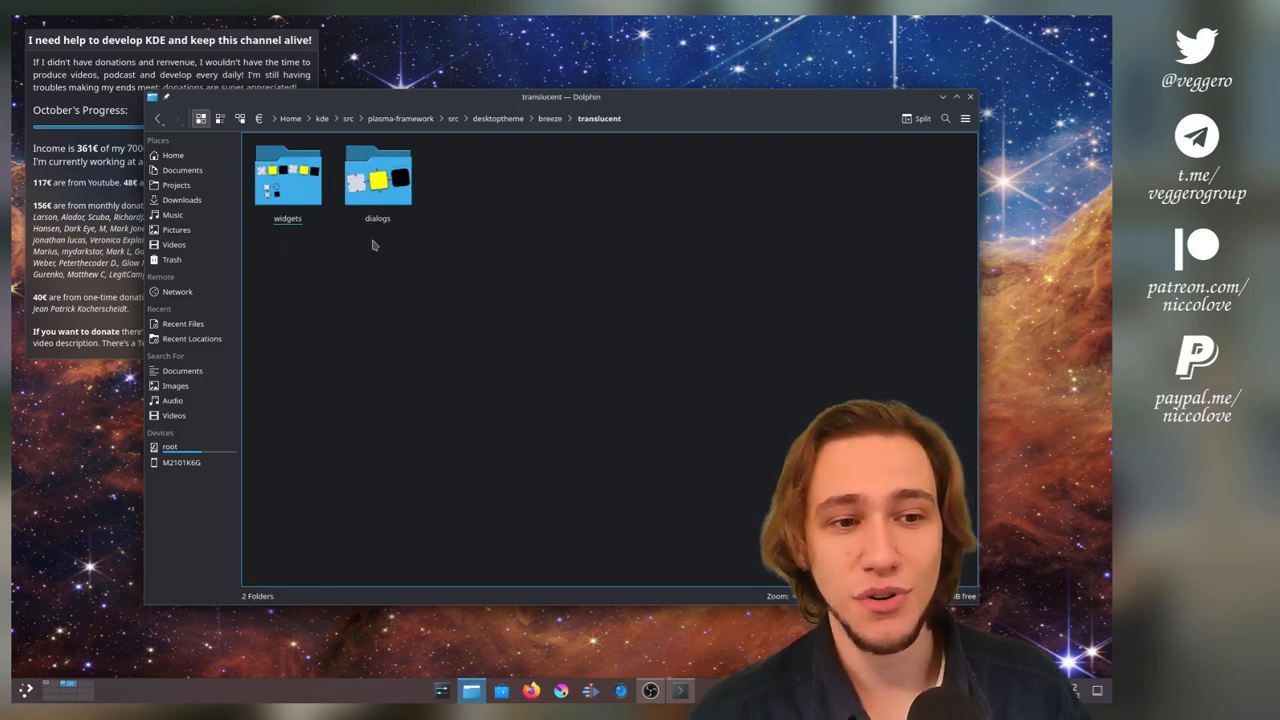
{"action": "double_click", "coordinate": [288, 176]}
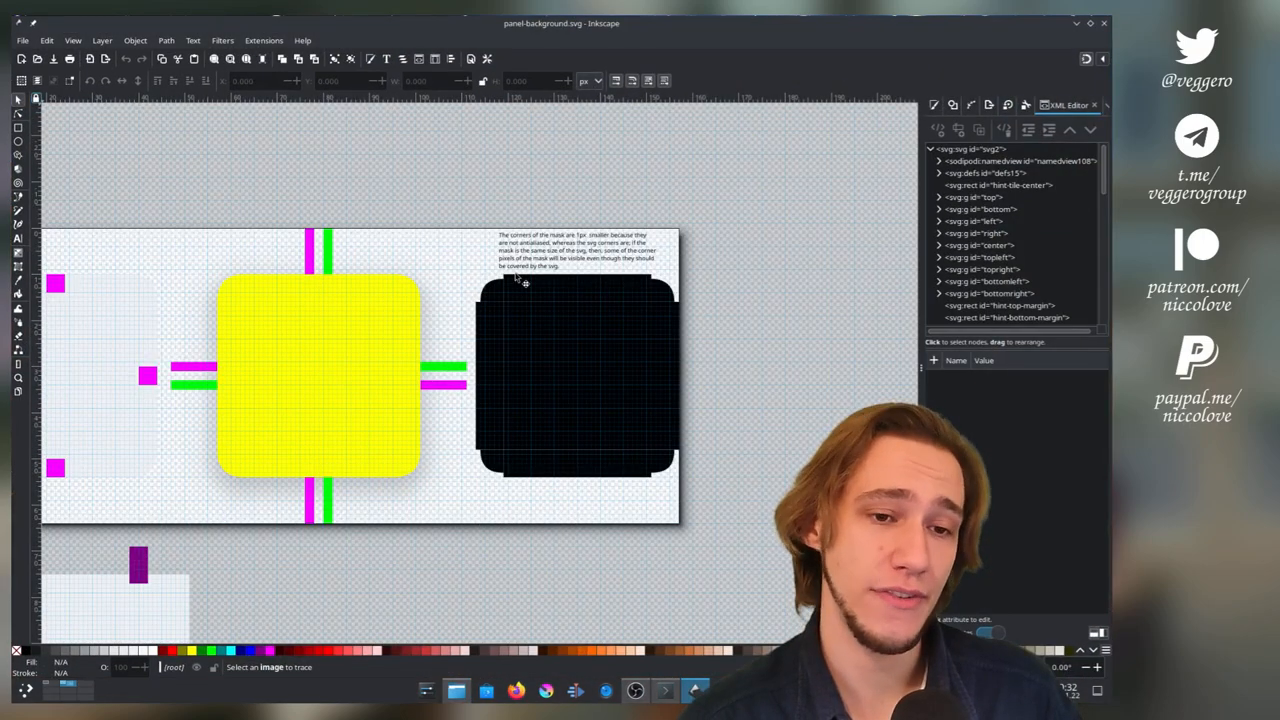
{"action": "mouse_move", "coordinate": [456, 258]}
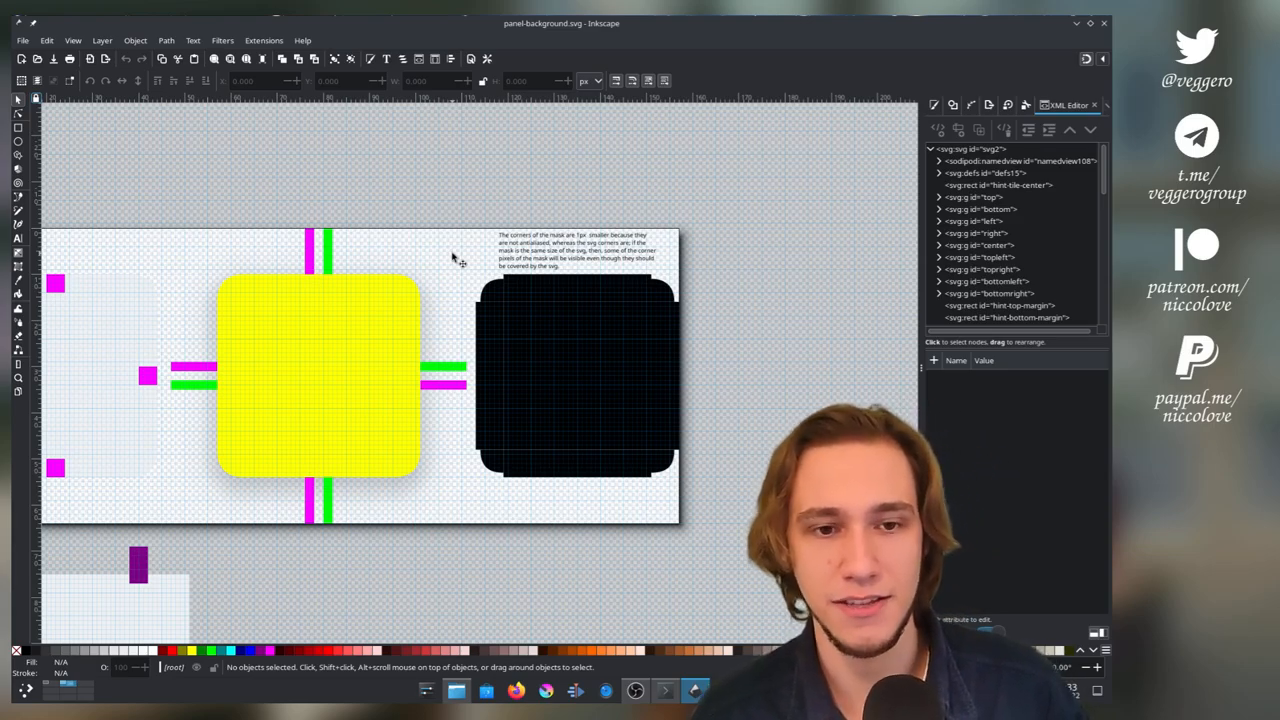
{"action": "mouse_move", "coordinate": [550, 336]}
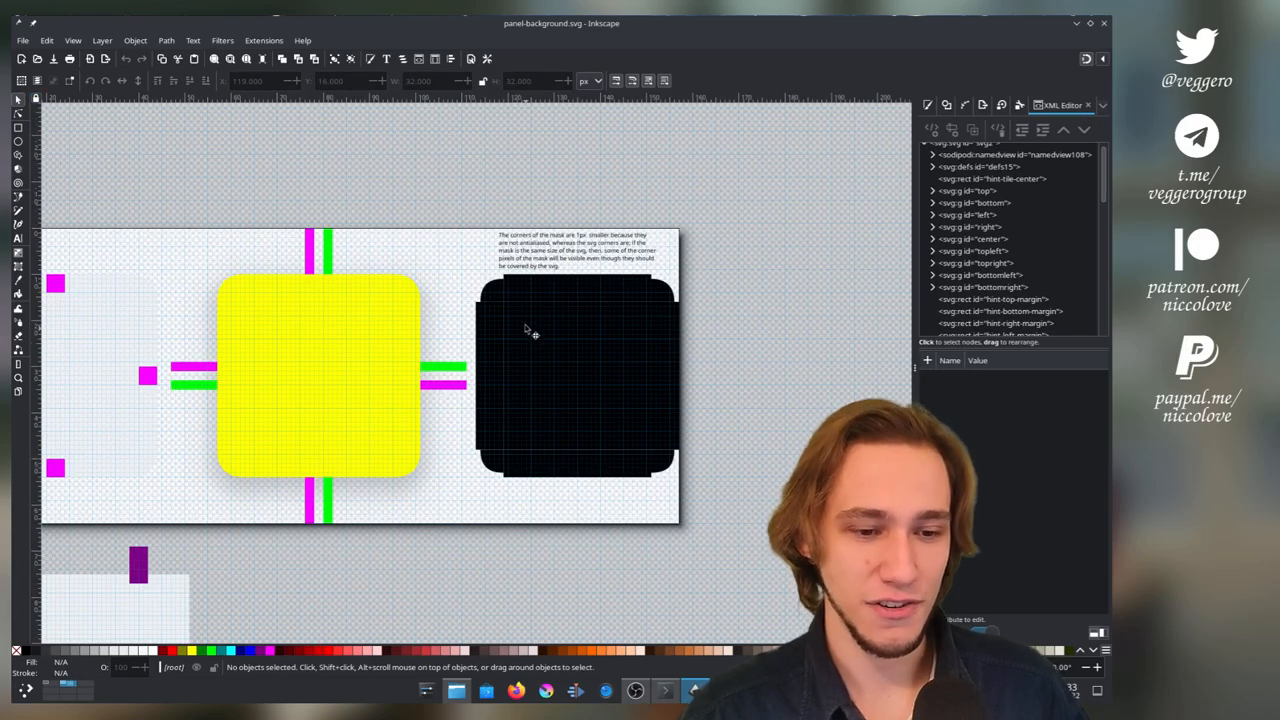
{"action": "mouse_move", "coordinate": [528, 308]}
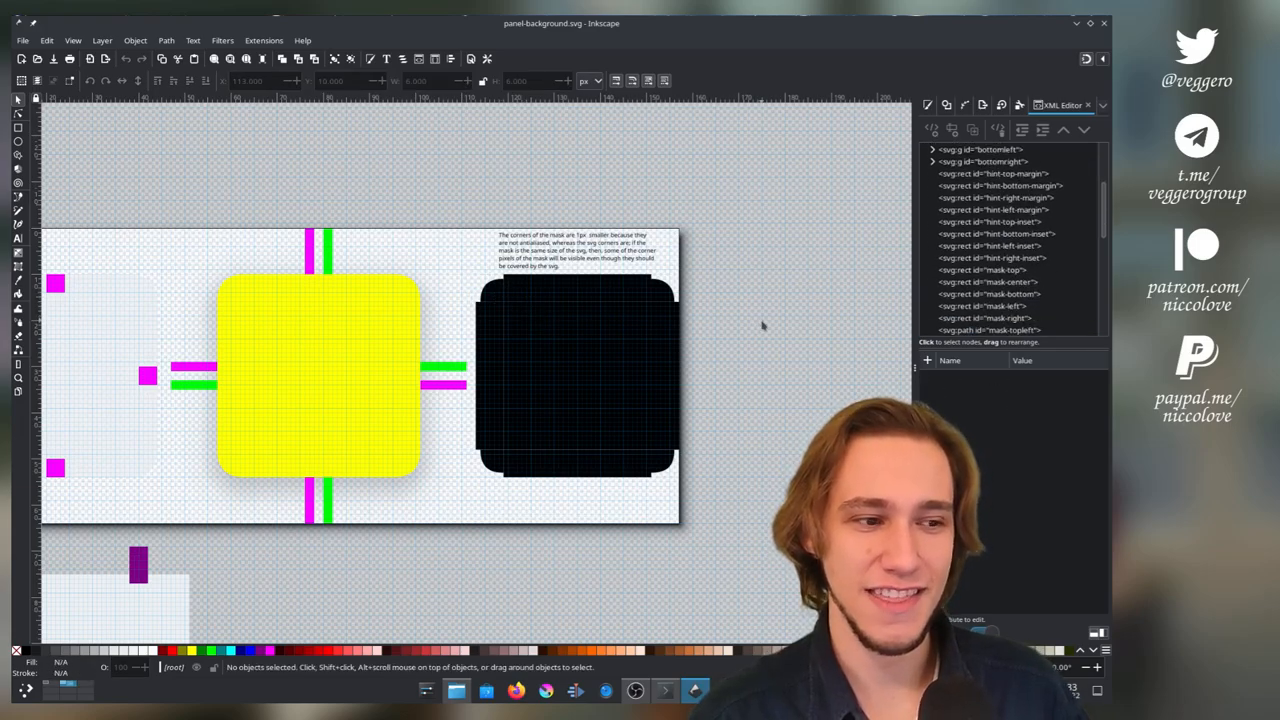
{"action": "mouse_move", "coordinate": [558, 332]}
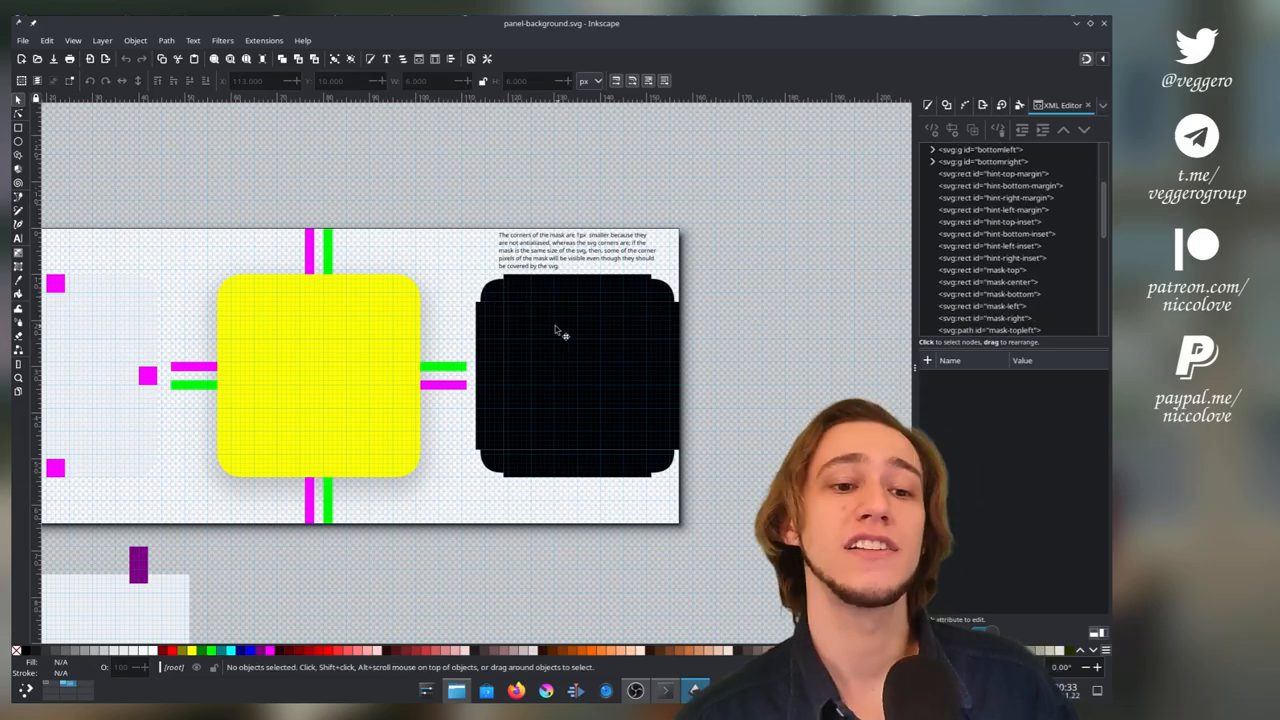
{"action": "left_click", "coordinate": [988, 268]}
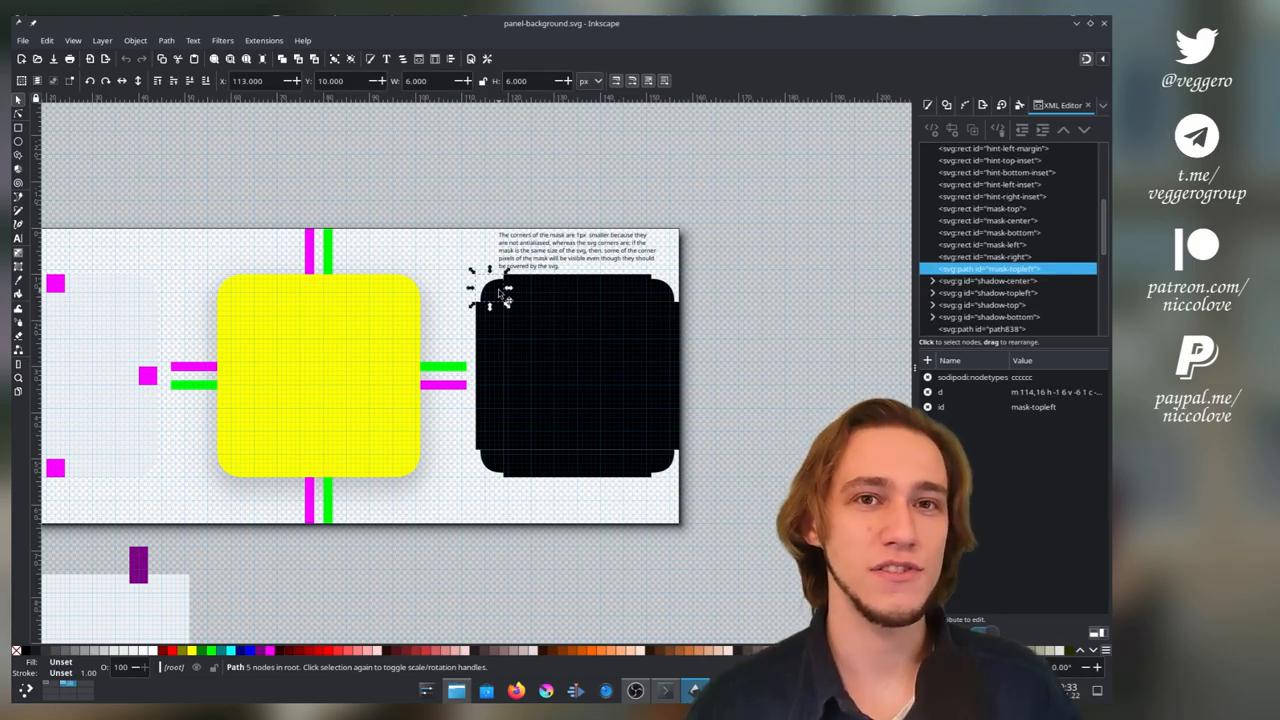
{"action": "left_click", "coordinate": [984, 264]}
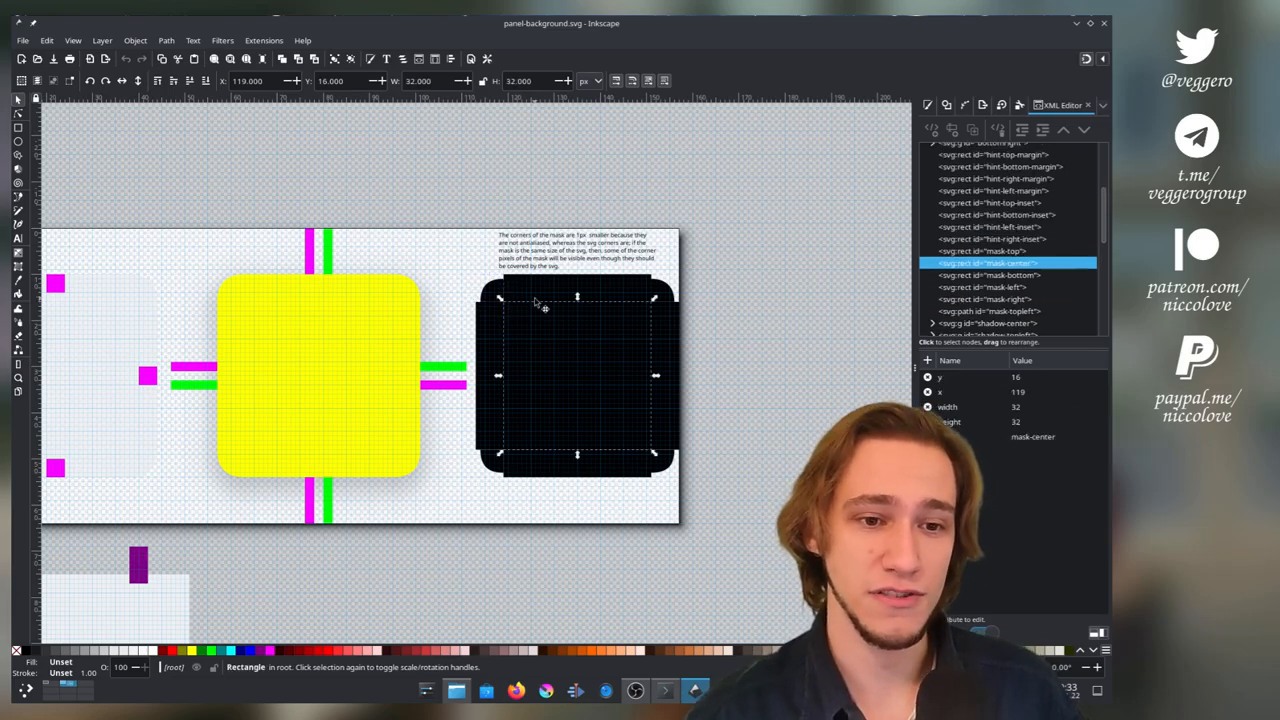
{"action": "left_click", "coordinate": [984, 296]}
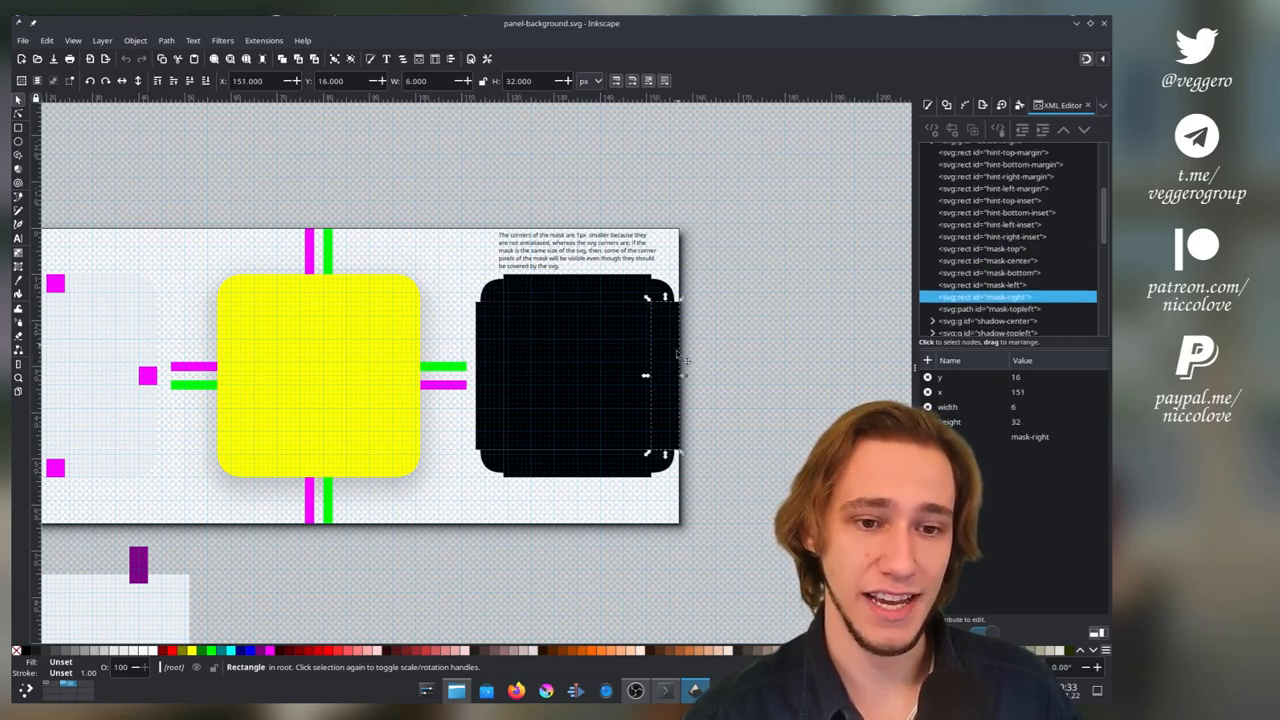
{"action": "left_click", "coordinate": [988, 268]}
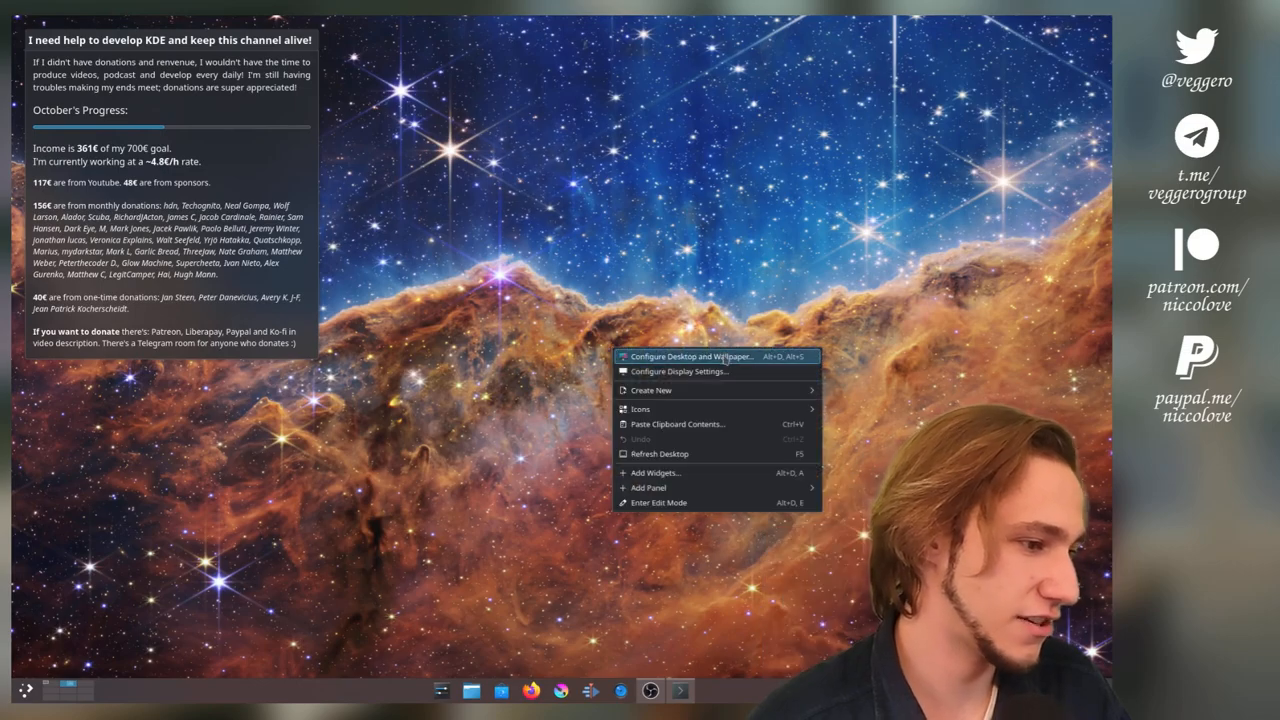
Bring up Configure Desktop and Wallpaper from the desktop context menu
{"action": "left_click", "coordinate": [692, 356]}
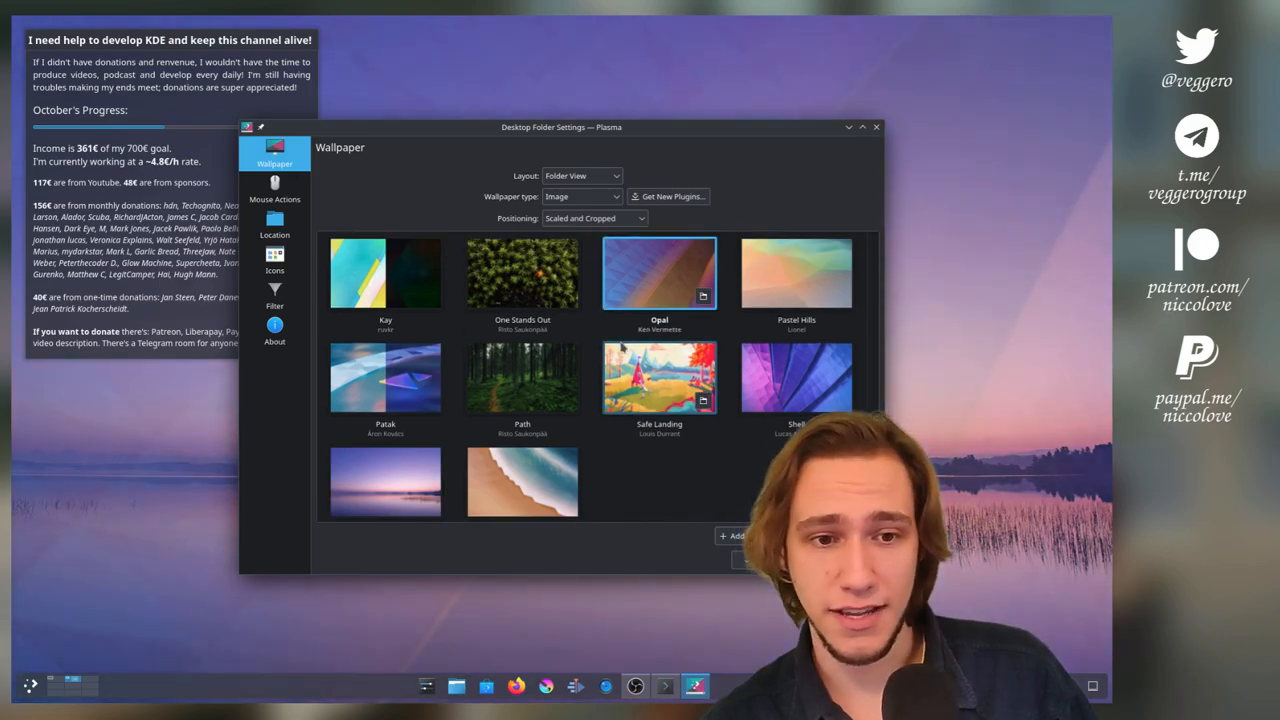
Make the summer 1am lake image the wallpaper and apply the change
{"action": "left_click", "coordinate": [660, 376]}
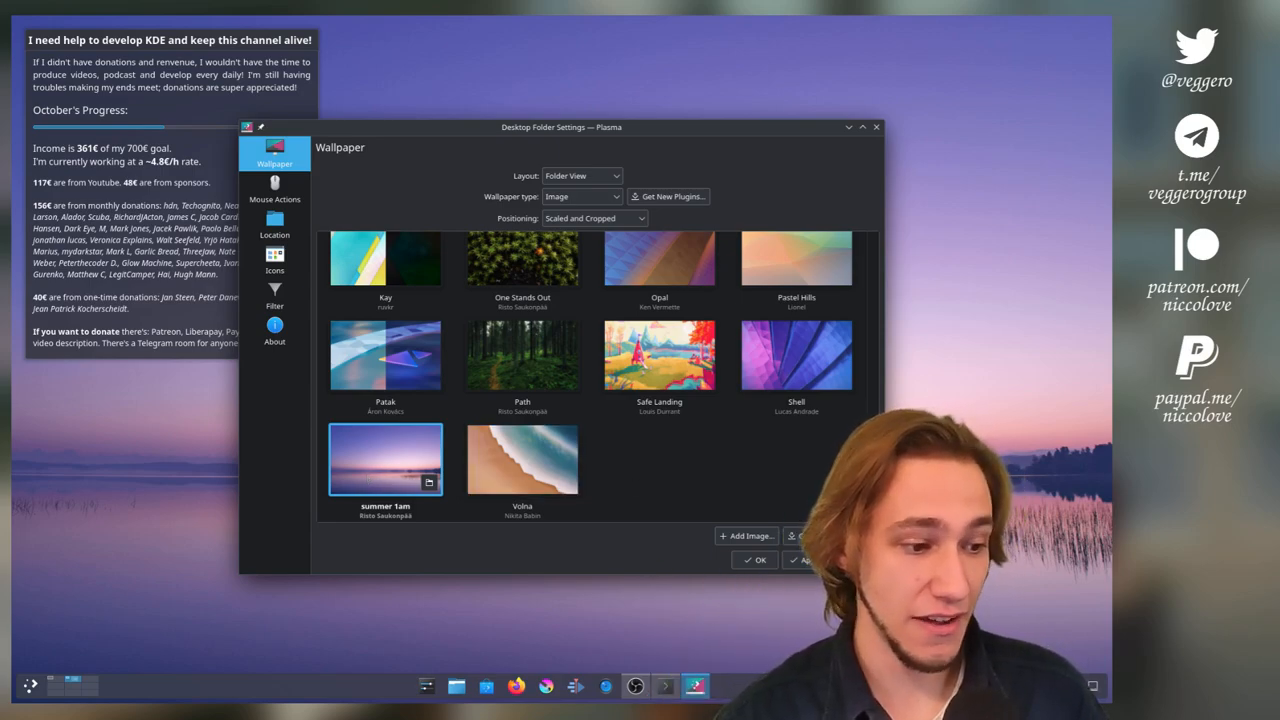
{"action": "left_click", "coordinate": [756, 560]}
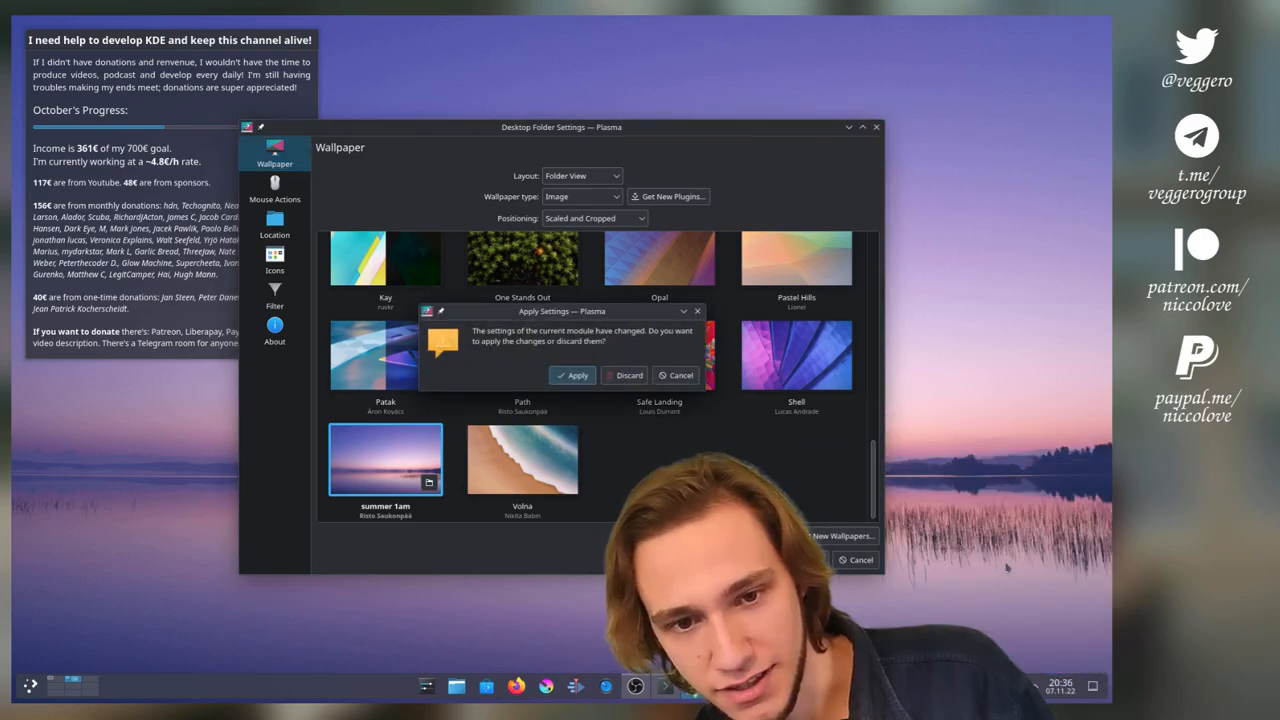
{"action": "left_click", "coordinate": [572, 376]}
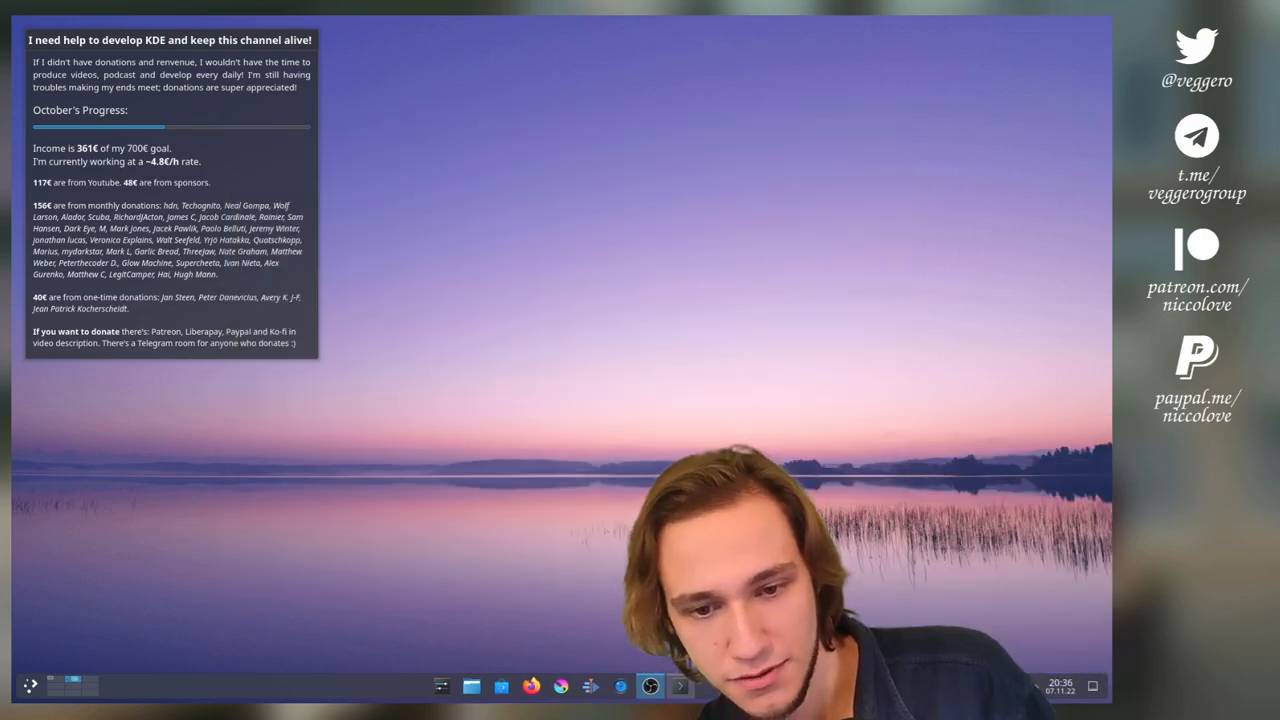
Show the Vaults popup from the system tray to inspect it over the wallpaper
{"action": "left_click", "coordinate": [1060, 686]}
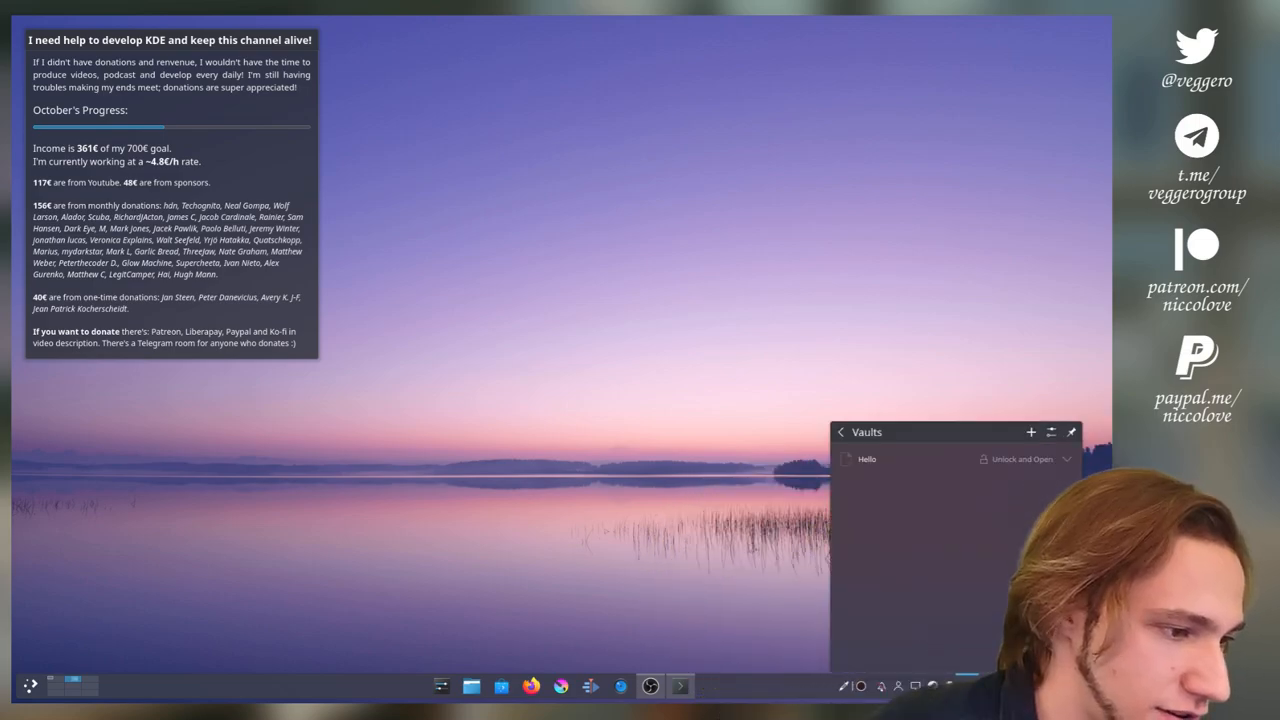
{"action": "left_click", "coordinate": [840, 432]}
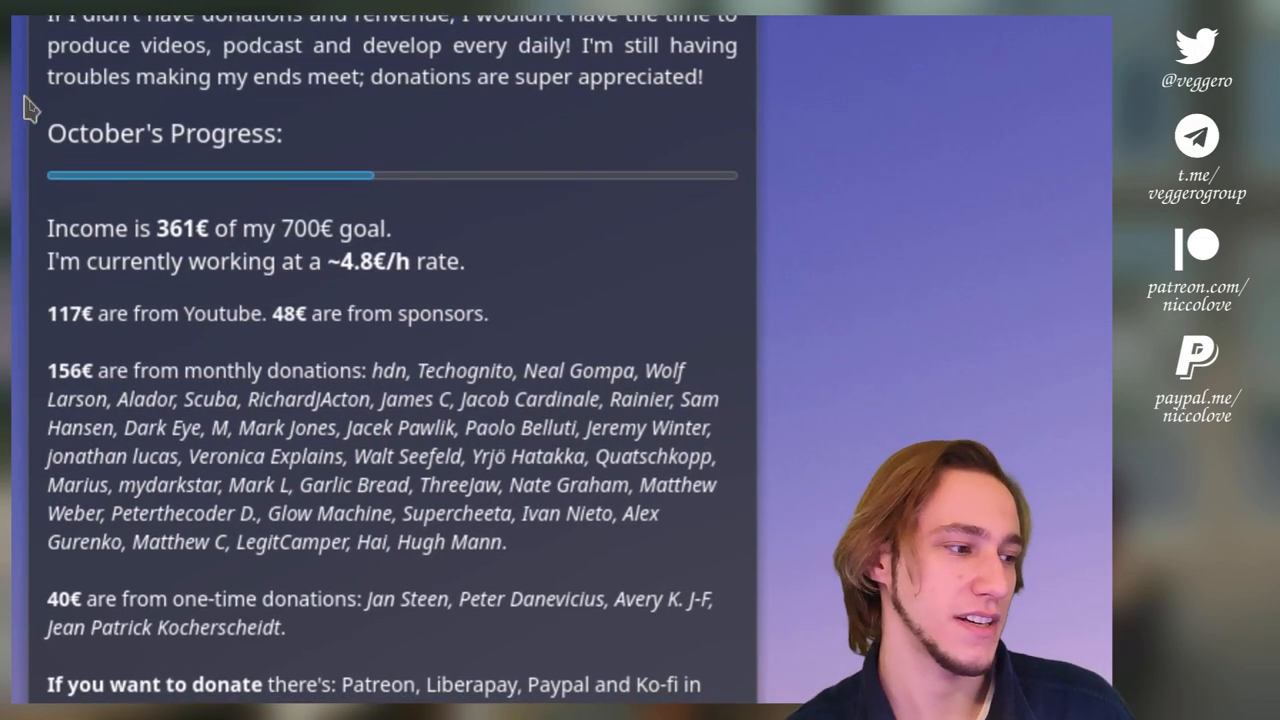
{"action": "scroll", "scroll_direction": "down", "scroll_amount": 3}
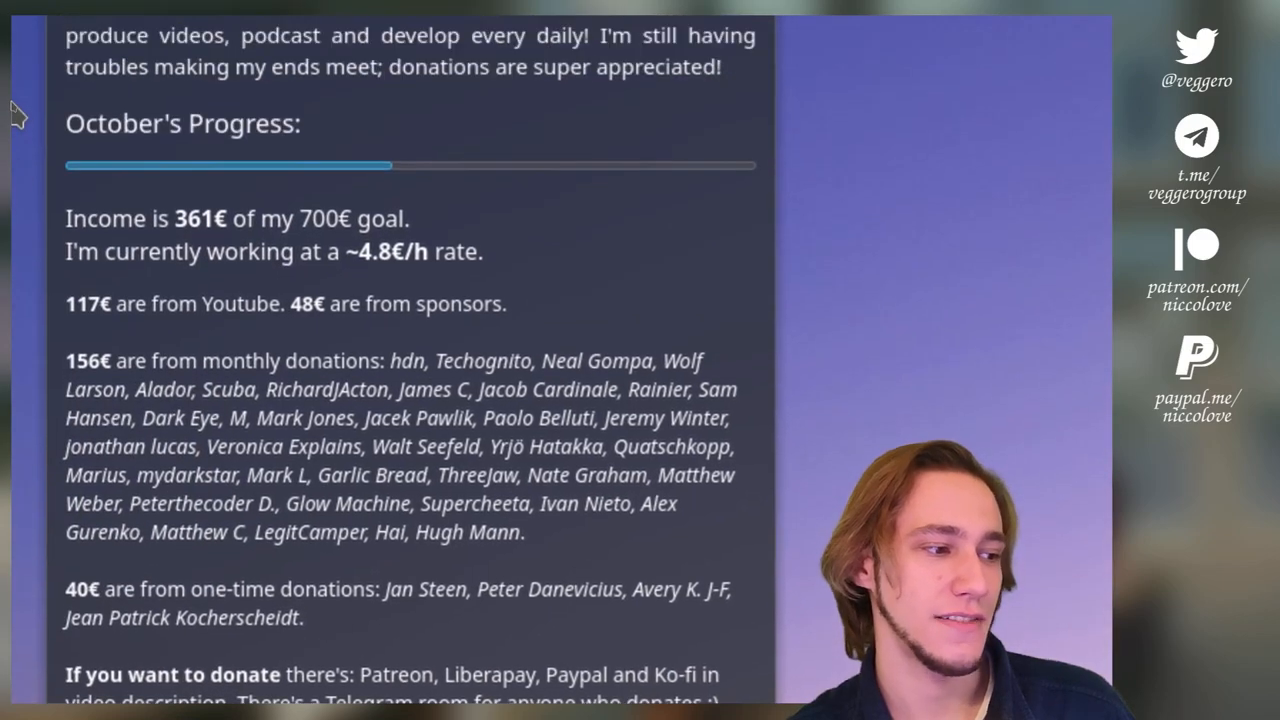